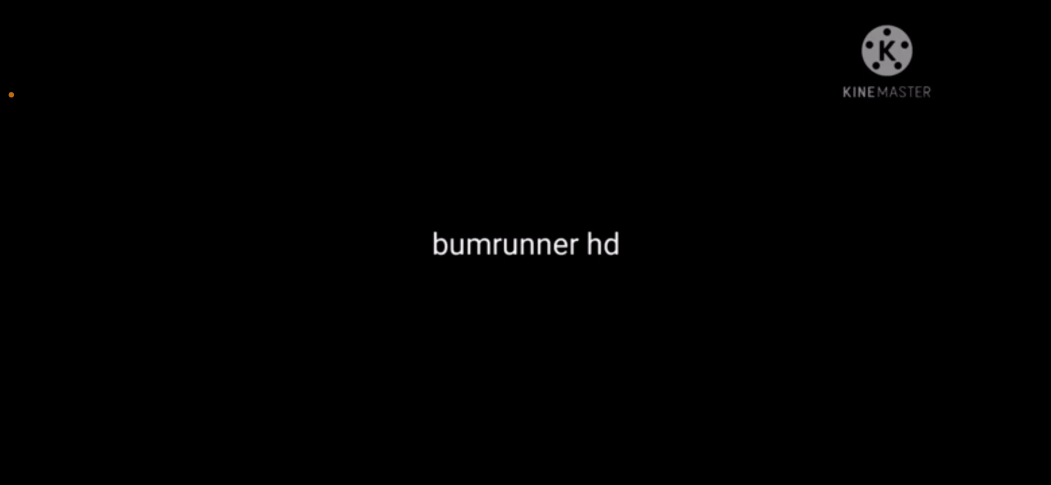
Skip the target list video forward 20 seconds and leave it paused at 0:48 with comments open
{"action": "left_click", "coordinate": [525, 243]}
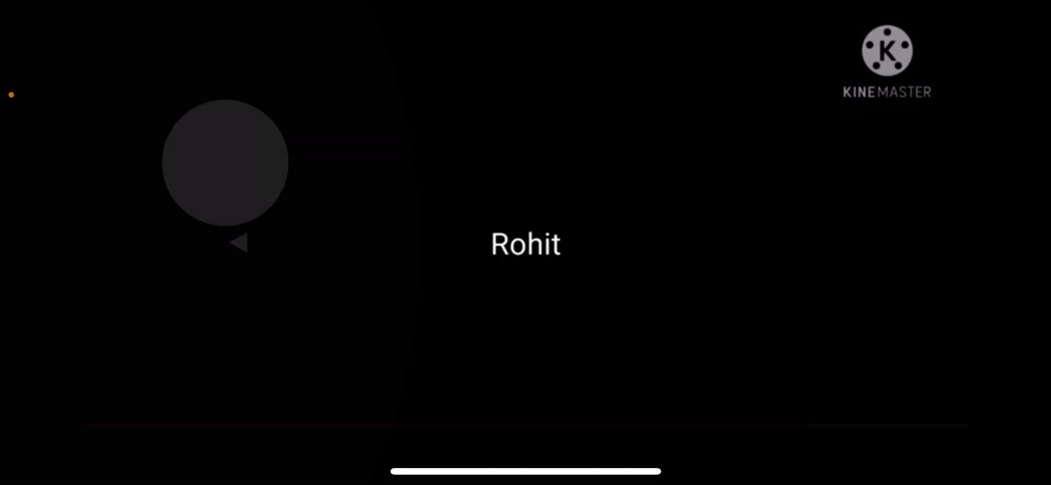
{"action": "double_click", "coordinate": [839, 243]}
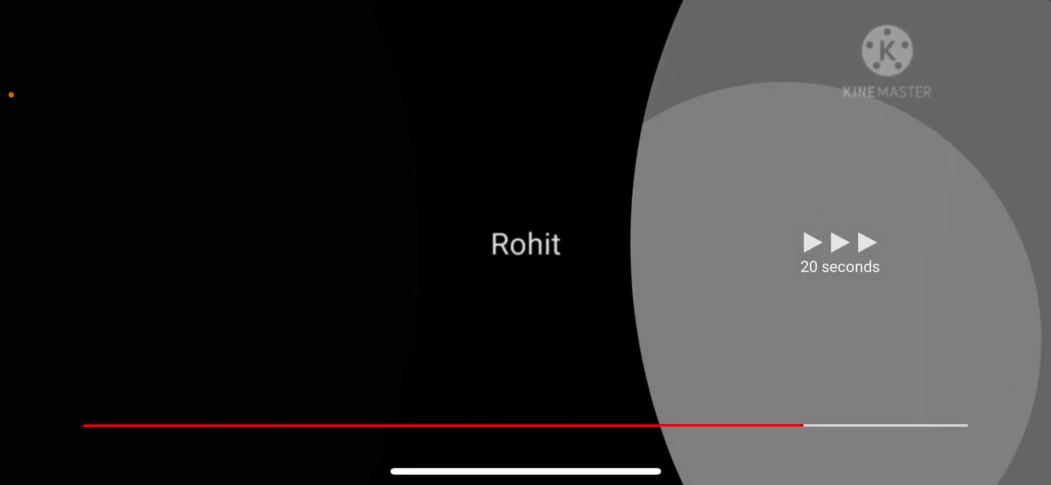
{"action": "left_click", "coordinate": [525, 243]}
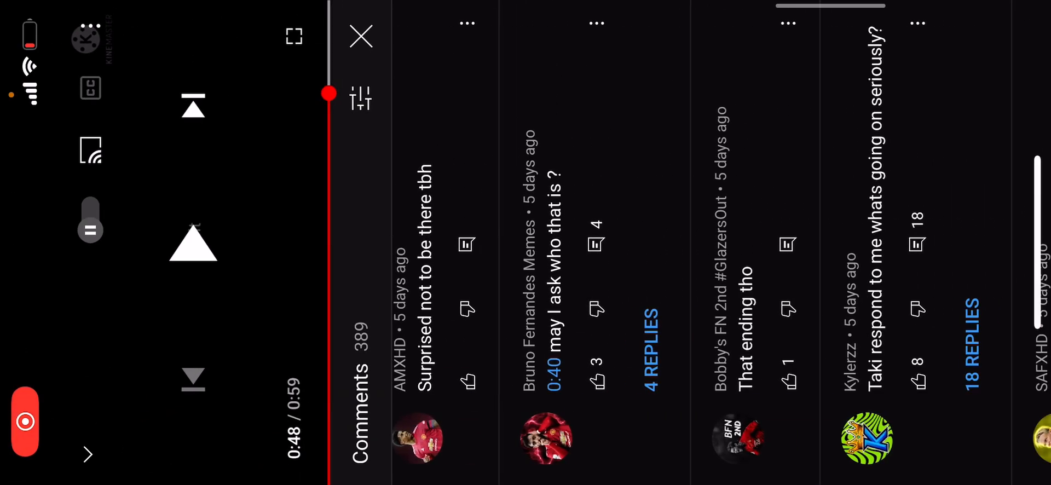
Dislike the target list video and reopen its comments panel
{"action": "scroll", "scroll_direction": "left", "scroll_amount": 3}
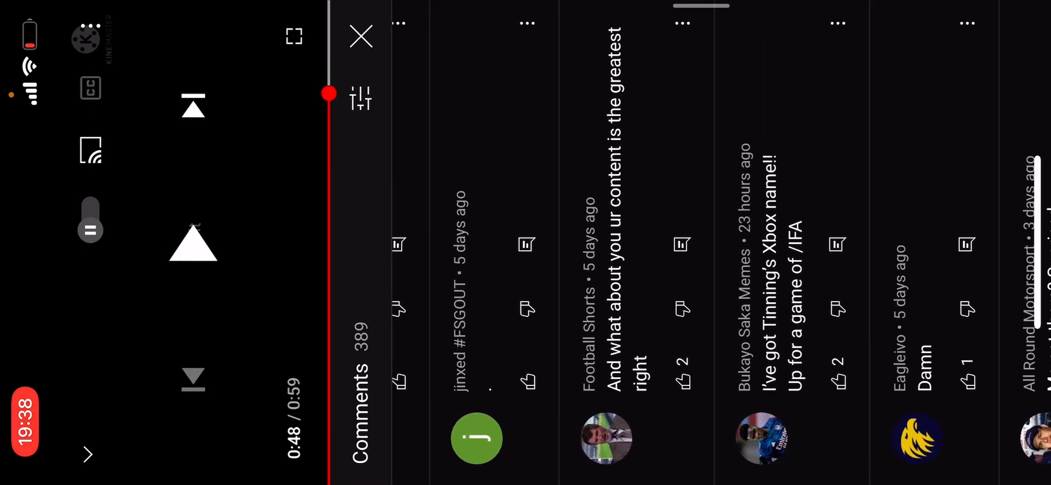
{"action": "scroll", "scroll_direction": "left", "scroll_amount": 3}
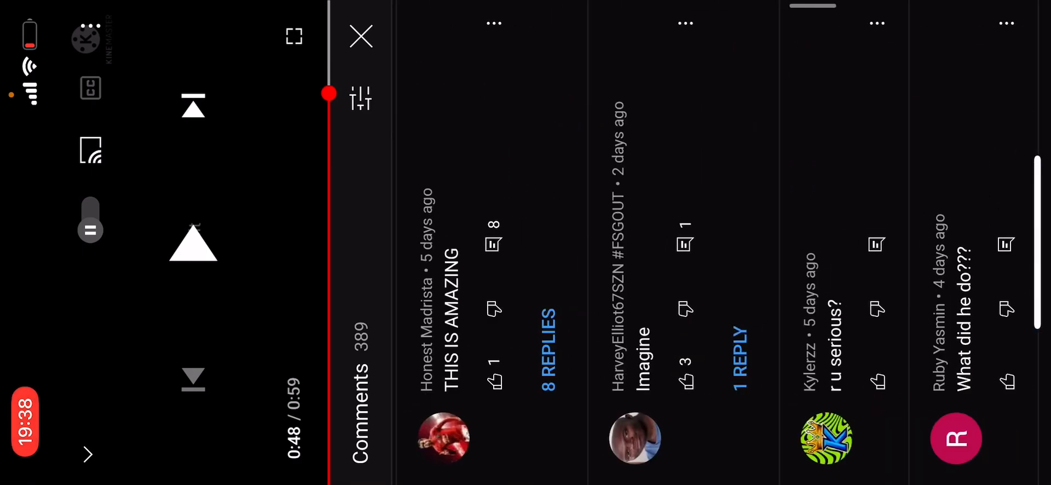
{"action": "left_click", "coordinate": [361, 37]}
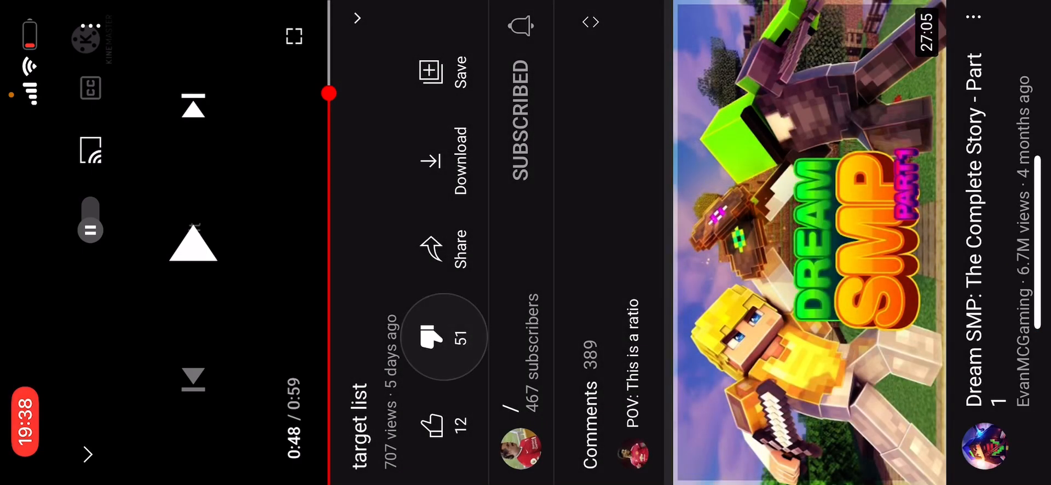
{"action": "left_click", "coordinate": [433, 335]}
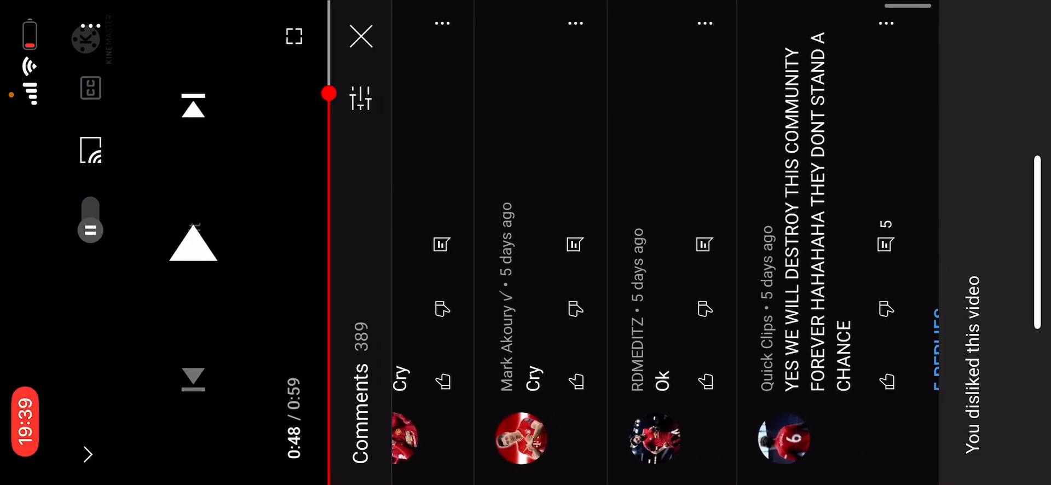
View the 5 replies on the all-caps DESTROY comment, then return to the comment list
{"action": "scroll", "scroll_direction": "left", "scroll_amount": 3}
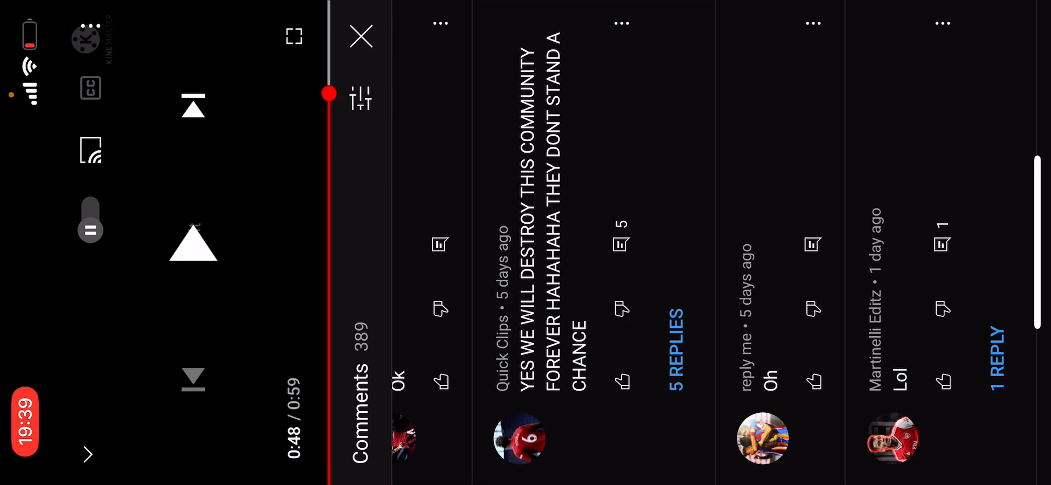
{"action": "left_click", "coordinate": [674, 367]}
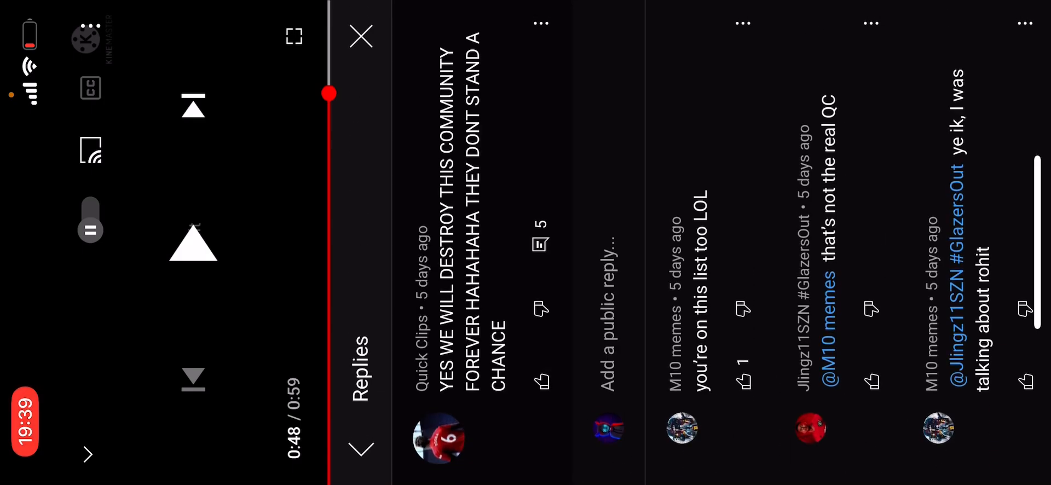
{"action": "scroll", "scroll_direction": "left", "scroll_amount": 3}
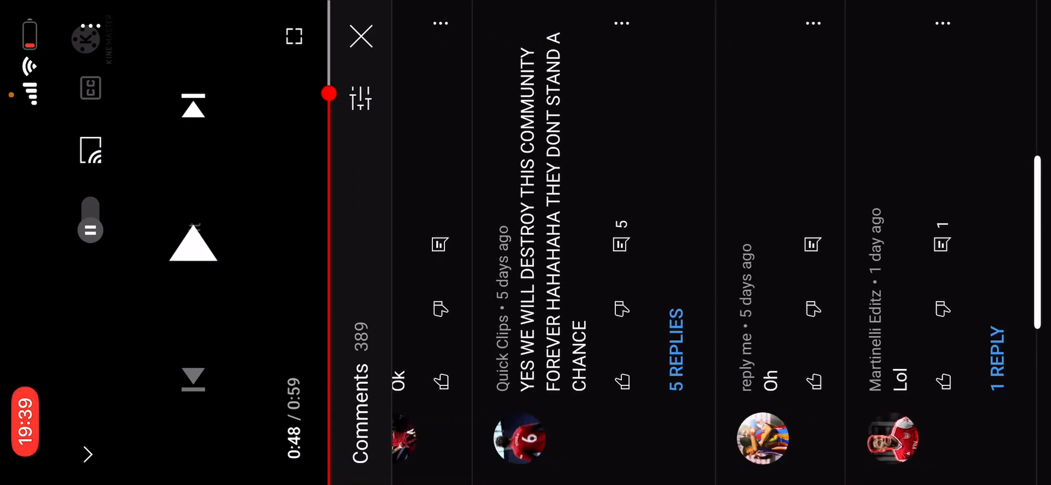
{"action": "scroll", "scroll_direction": "left", "scroll_amount": 3}
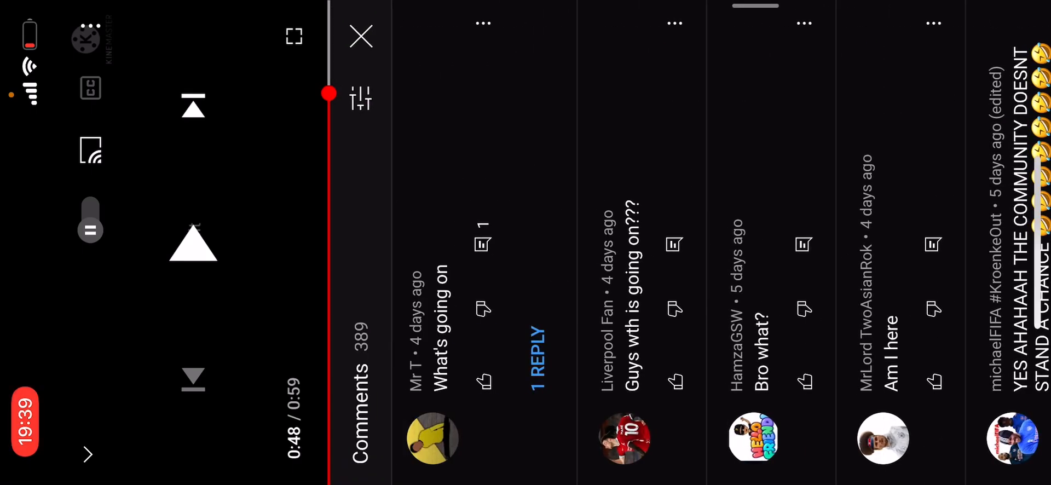
{"action": "scroll", "scroll_direction": "left", "scroll_amount": 3}
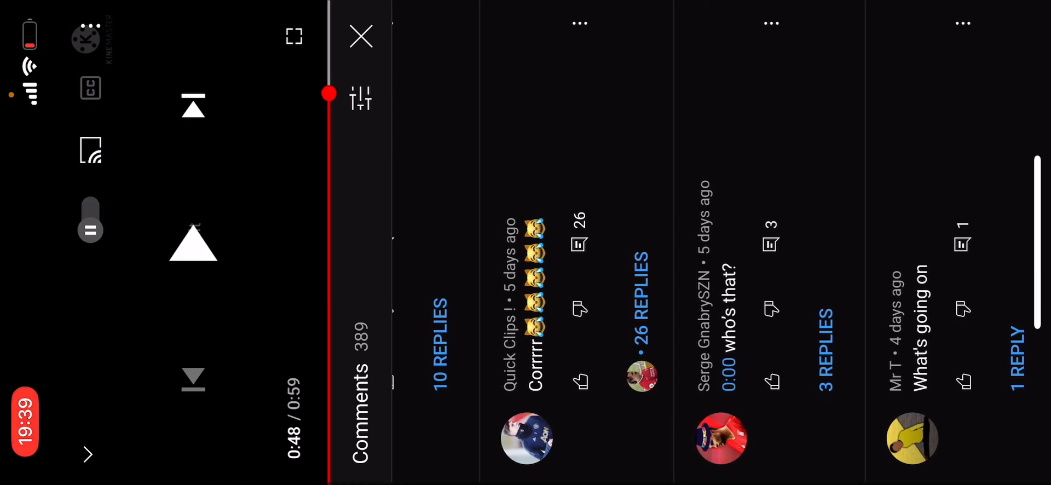
{"action": "scroll", "scroll_direction": "left", "scroll_amount": 3}
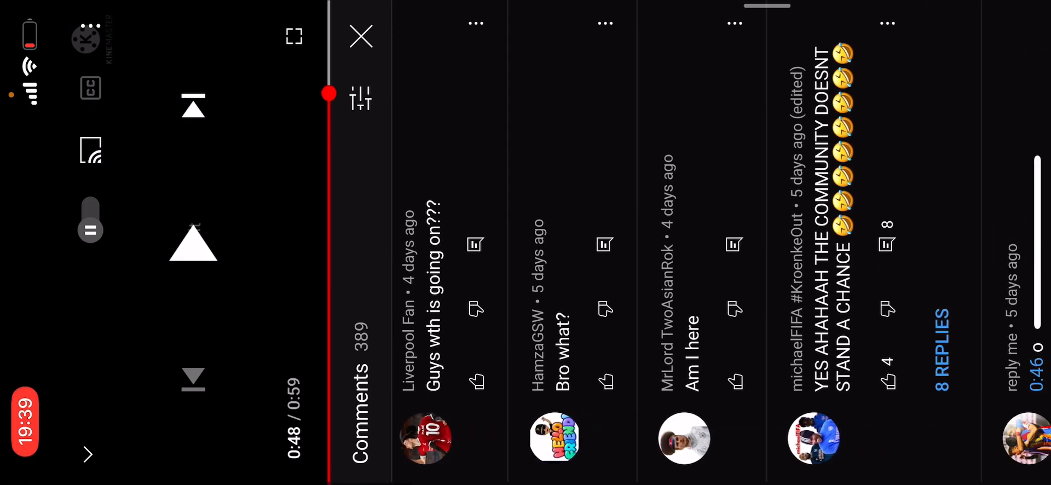
{"action": "scroll", "scroll_direction": "left", "scroll_amount": 3}
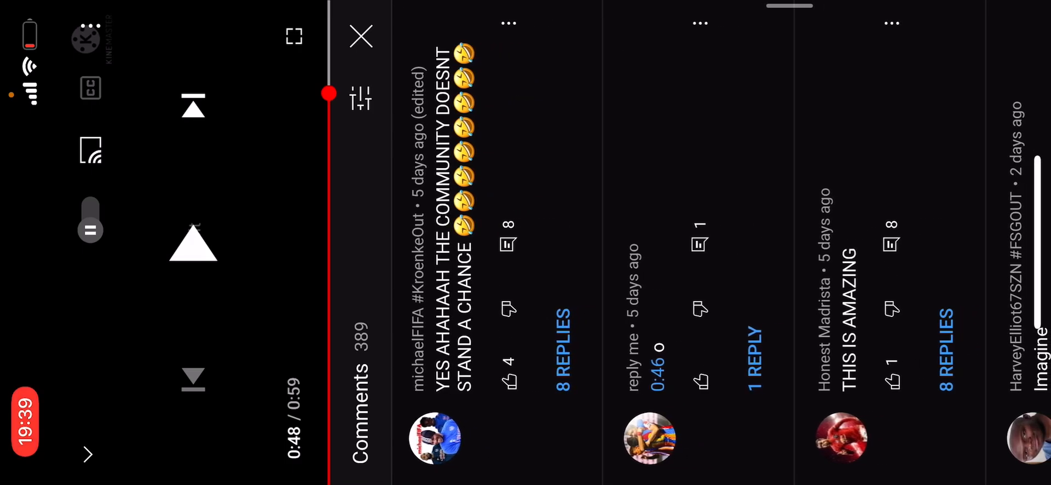
{"action": "scroll", "scroll_direction": "left", "scroll_amount": 3}
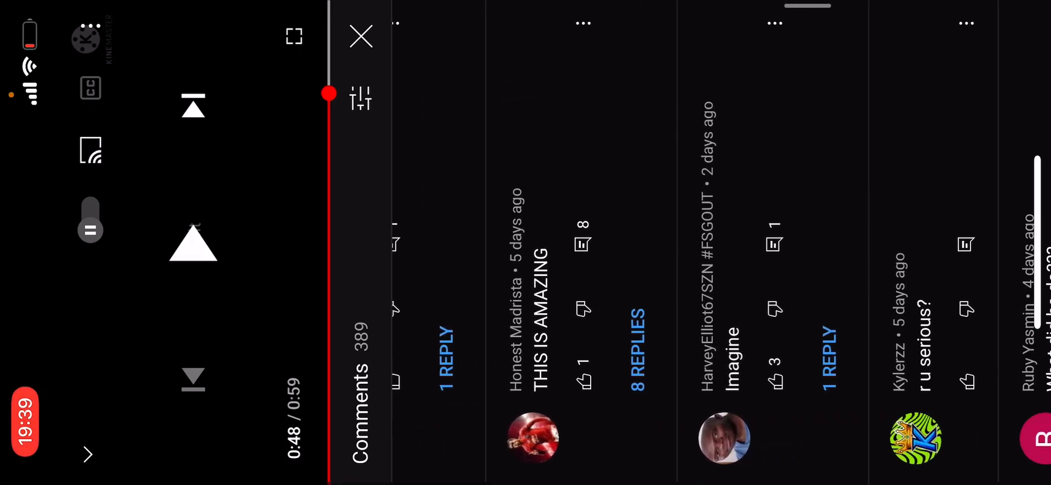
{"action": "scroll", "scroll_direction": "left", "scroll_amount": 3}
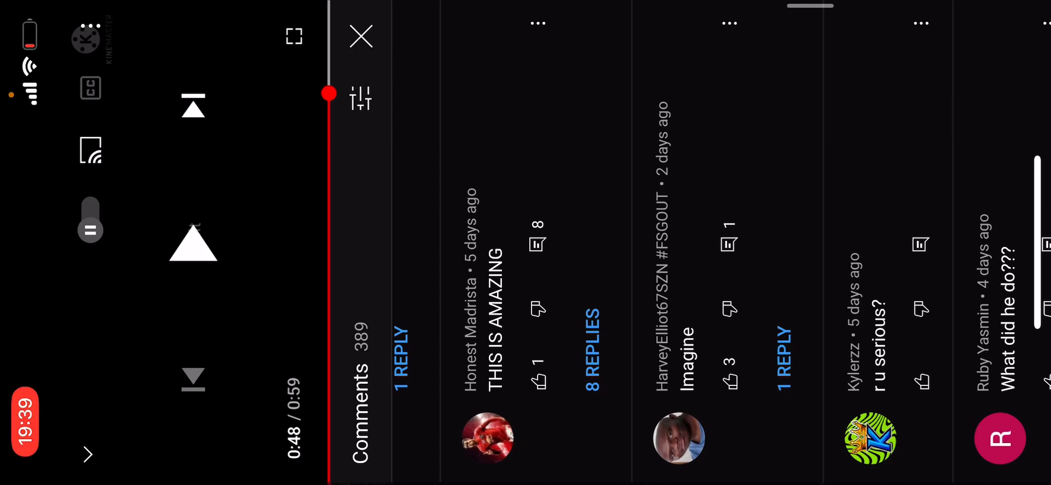
{"action": "scroll", "scroll_direction": "left", "scroll_amount": 3}
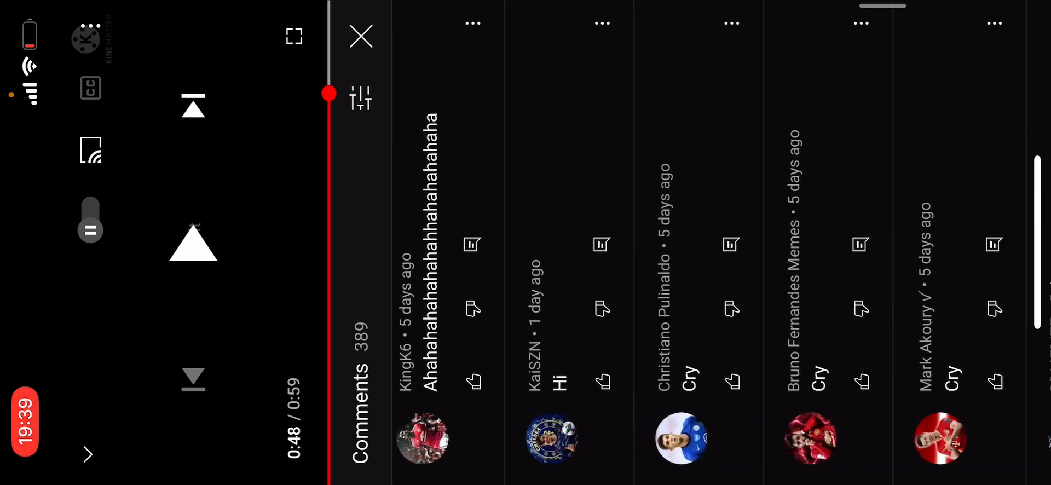
{"action": "scroll", "scroll_direction": "left", "scroll_amount": 3}
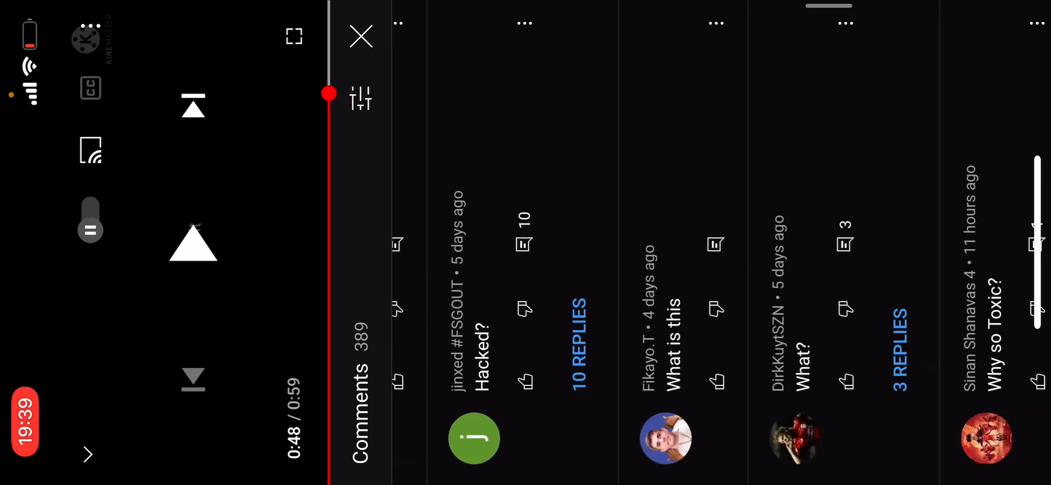
{"action": "scroll", "scroll_direction": "left", "scroll_amount": 3}
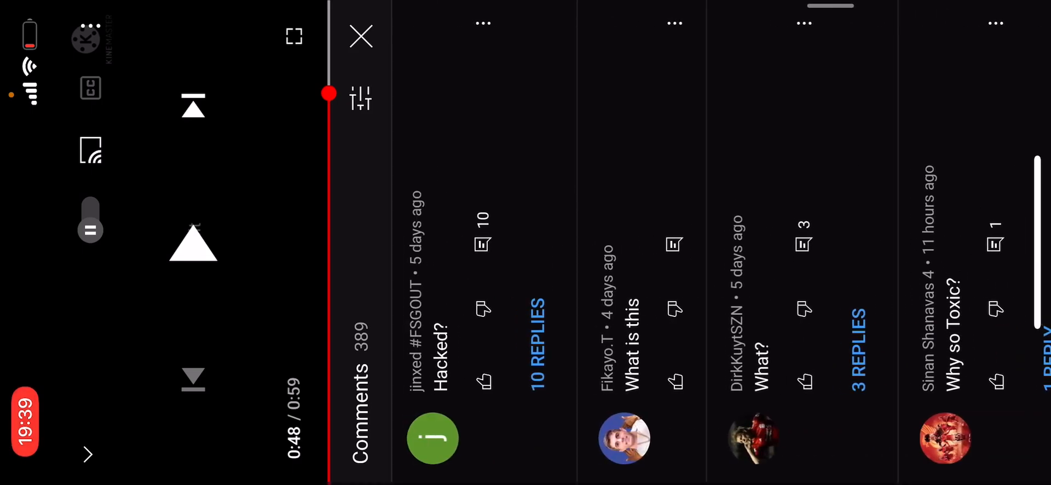
{"action": "scroll", "scroll_direction": "left", "scroll_amount": 3}
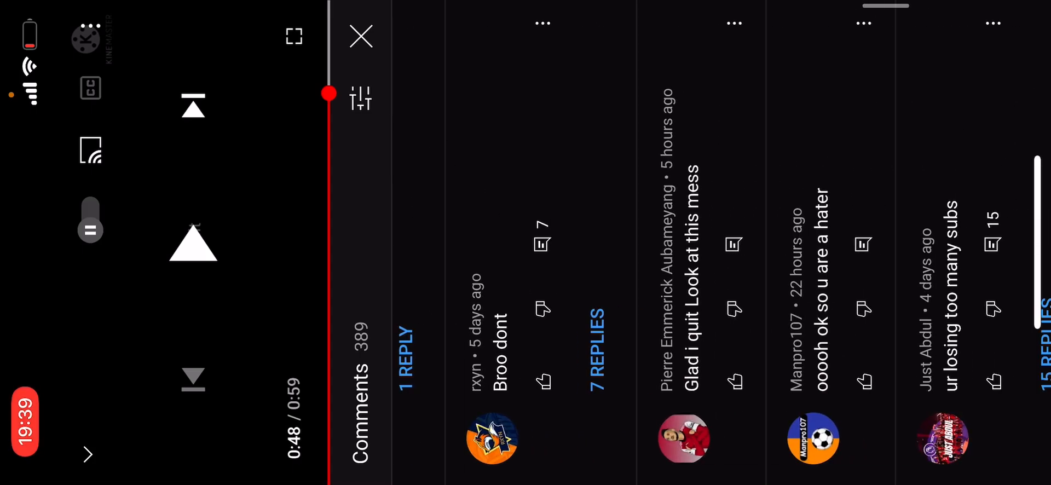
{"action": "scroll", "scroll_direction": "left", "scroll_amount": 3}
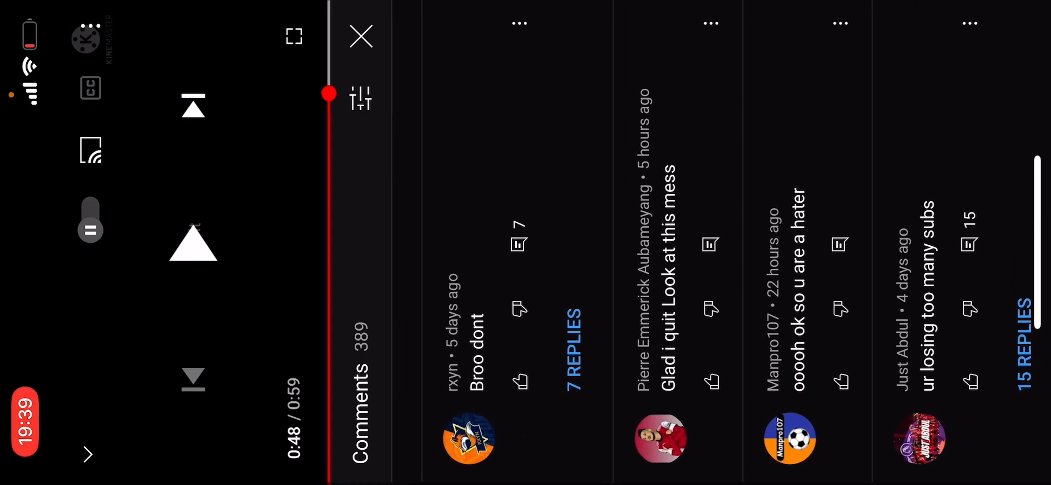
{"action": "scroll", "scroll_direction": "left", "scroll_amount": 3}
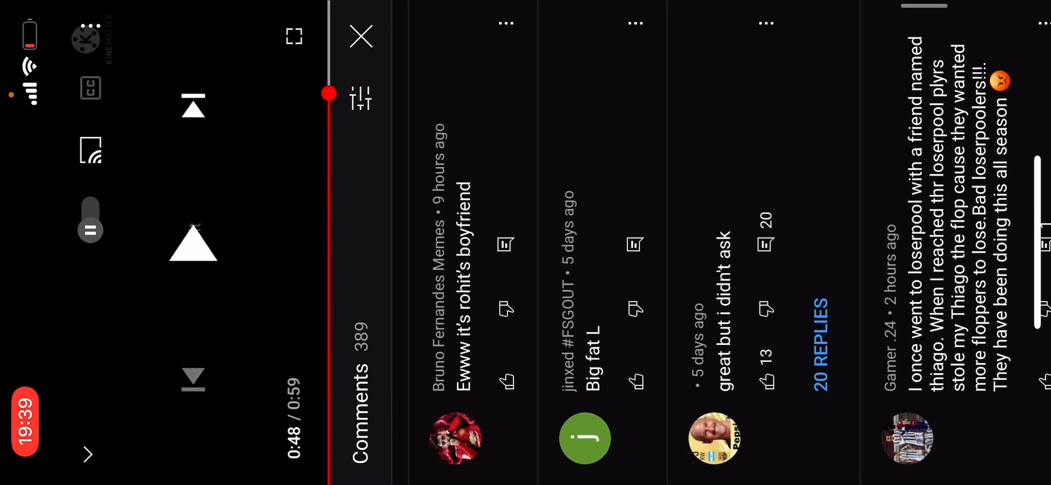
{"action": "scroll", "scroll_direction": "left", "scroll_amount": 3}
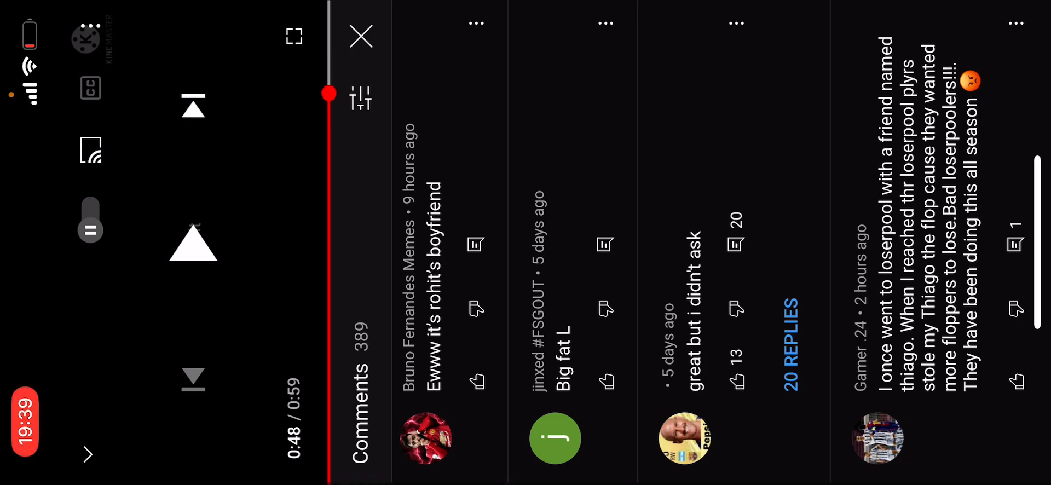
{"action": "scroll", "scroll_direction": "left", "scroll_amount": 3}
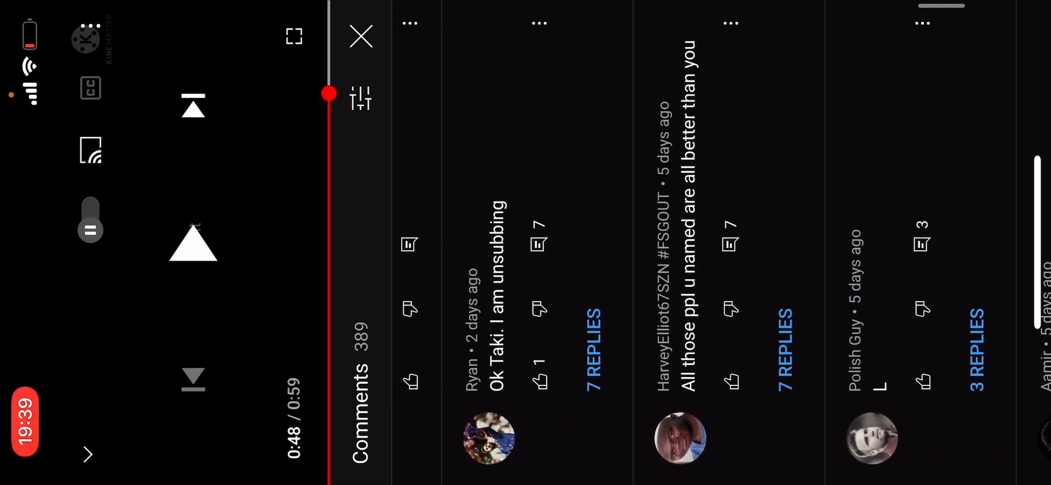
{"action": "scroll", "scroll_direction": "left", "scroll_amount": 3}
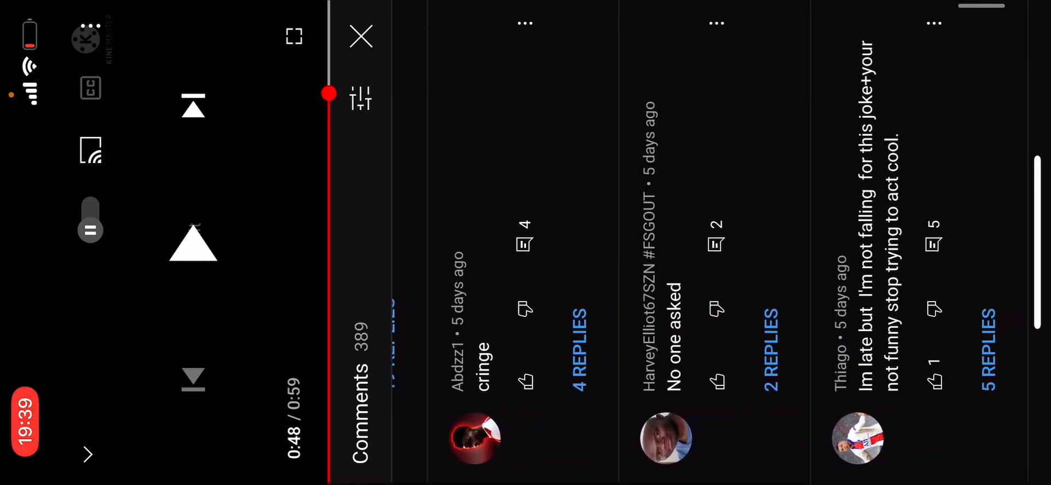
{"action": "scroll", "scroll_direction": "left", "scroll_amount": 3}
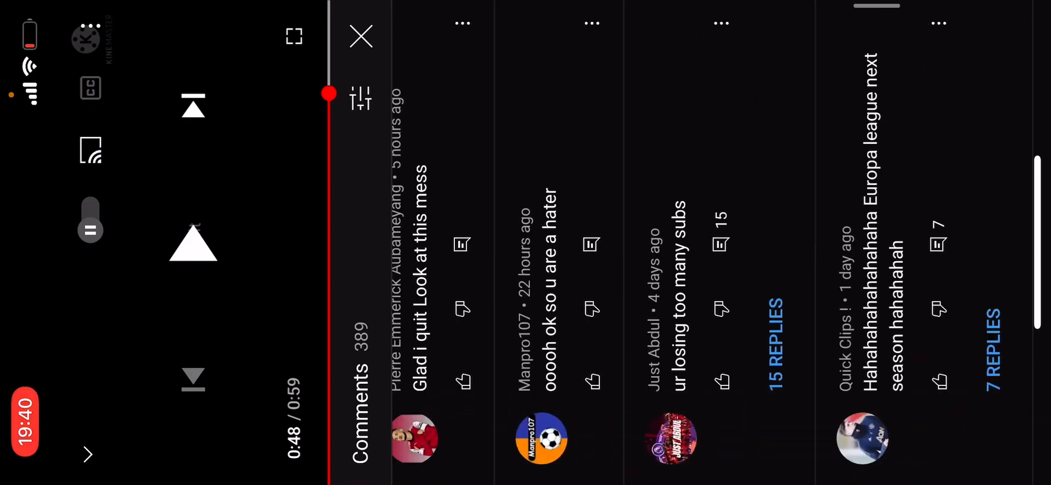
{"action": "scroll", "scroll_direction": "left", "scroll_amount": 3}
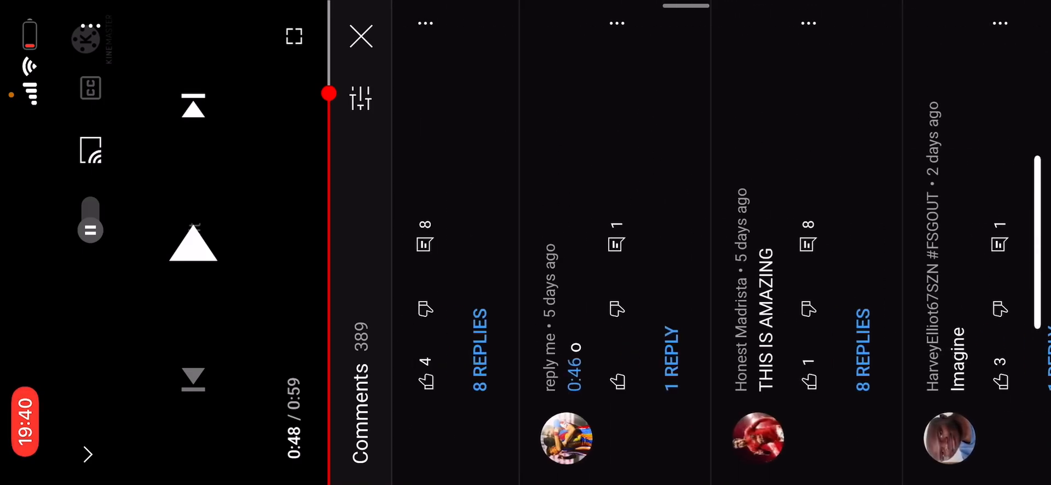
{"action": "scroll", "scroll_direction": "left", "scroll_amount": 3}
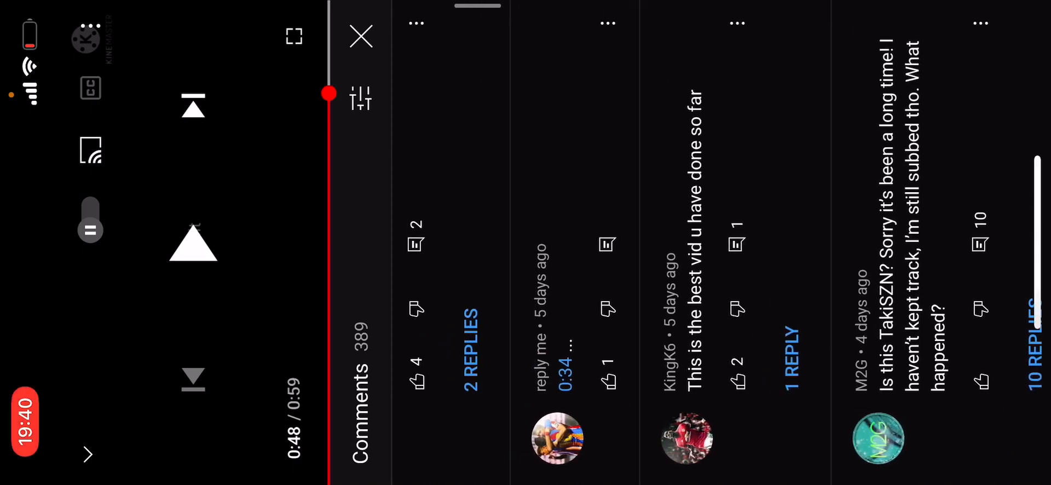
{"action": "scroll", "scroll_direction": "right", "scroll_amount": 3}
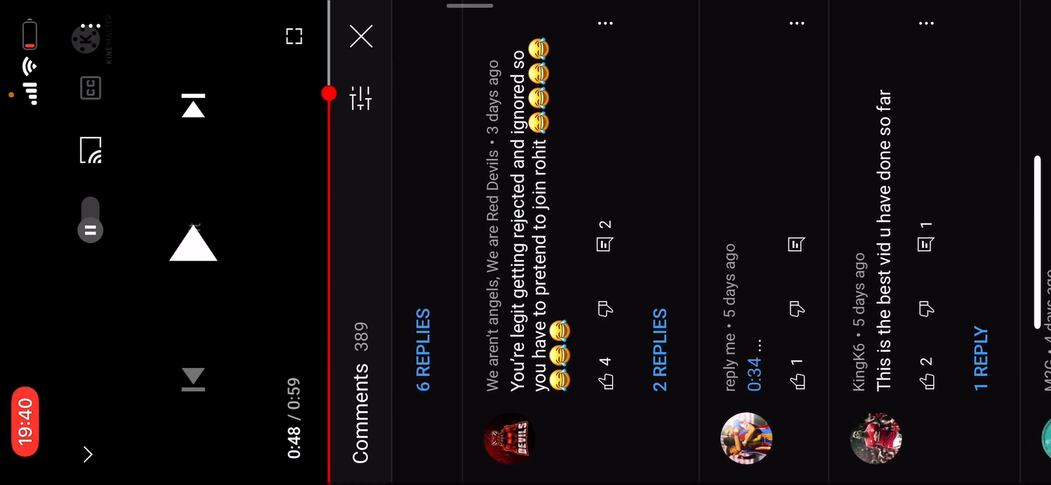